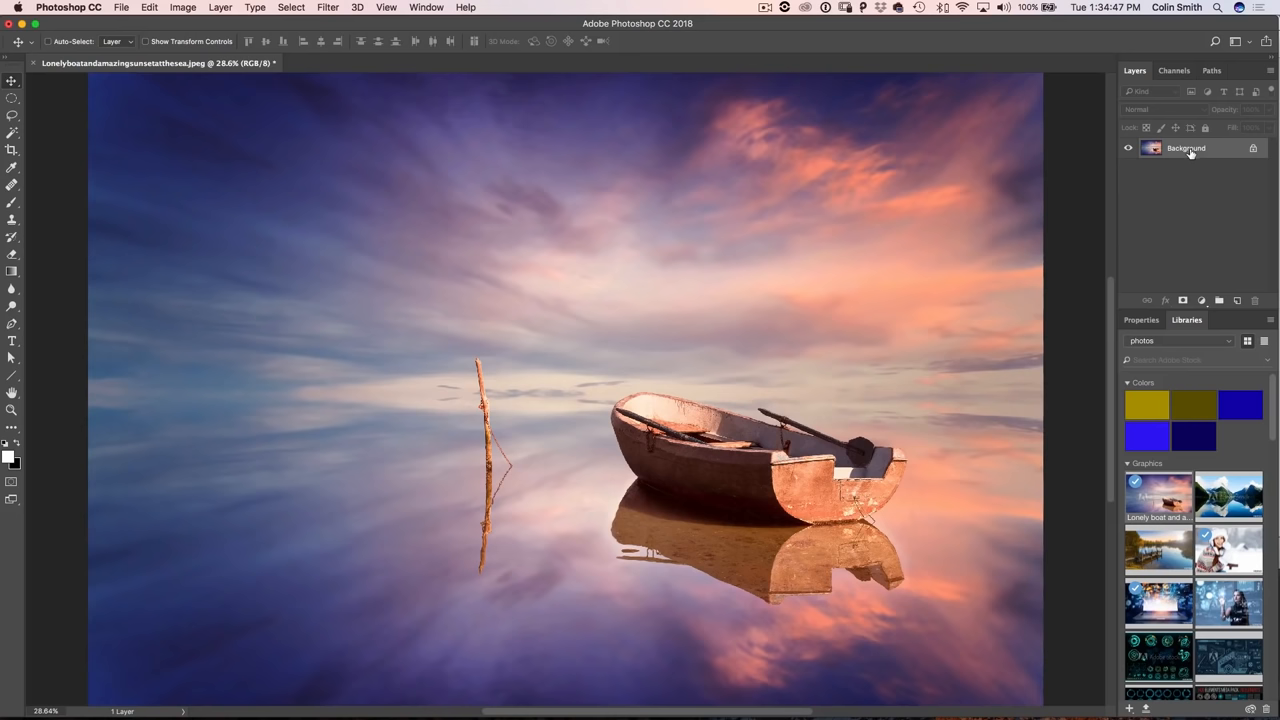
# Duplicate the Background layer into a 'Background copy' above the original
pyautogui.press('cmd+j')
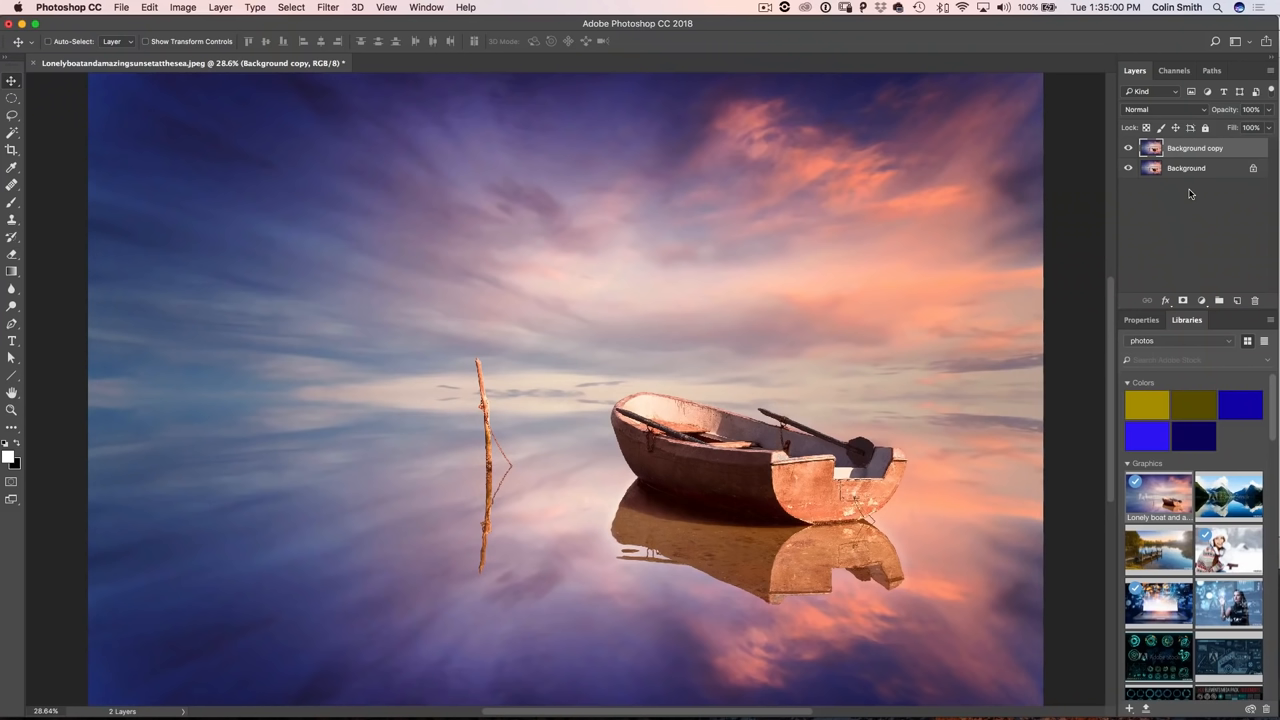
pyautogui.moveTo(1076, 224)
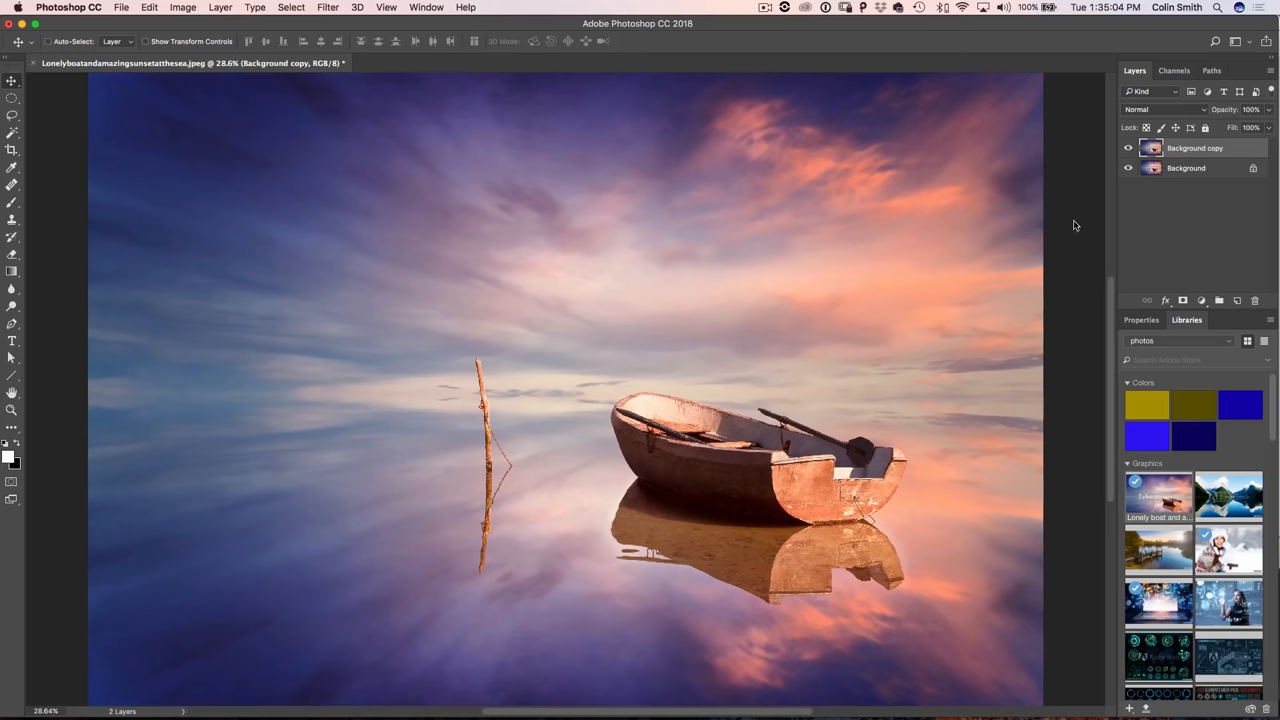
# Browse the Filter menu, then head into the Photoshop CC Preferences categories
pyautogui.click(328, 8)
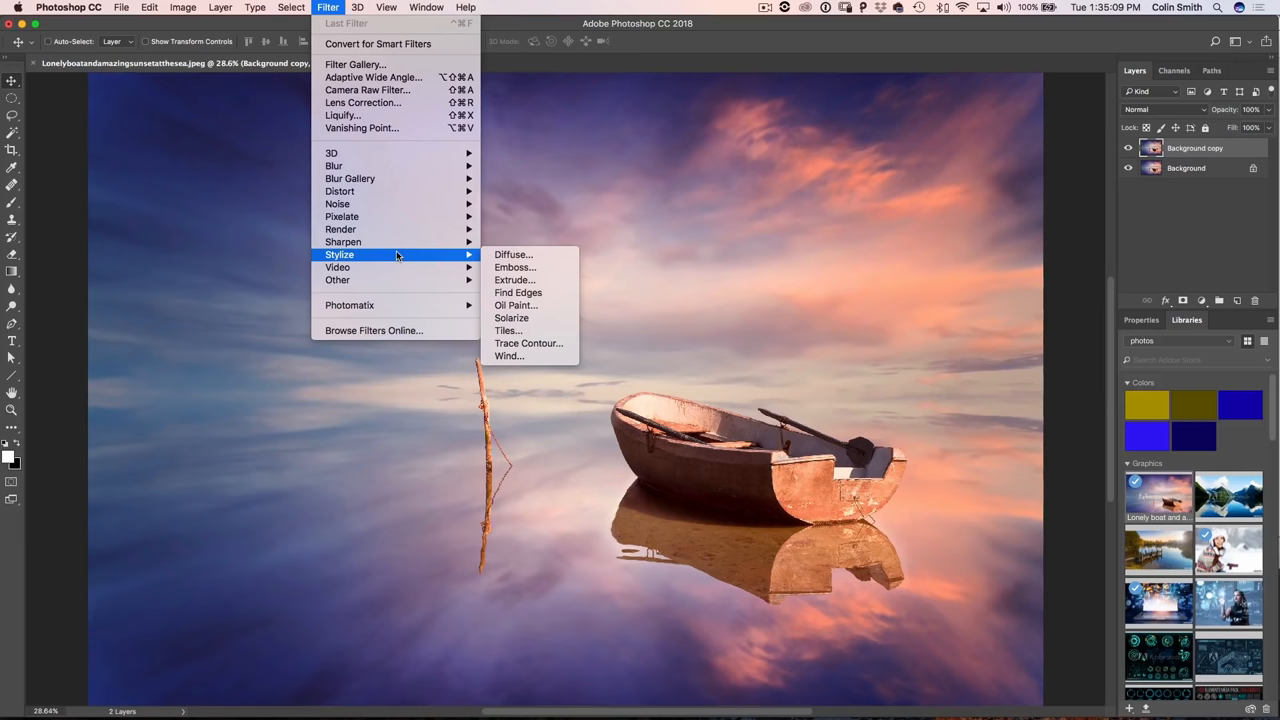
pyautogui.moveTo(516, 304)
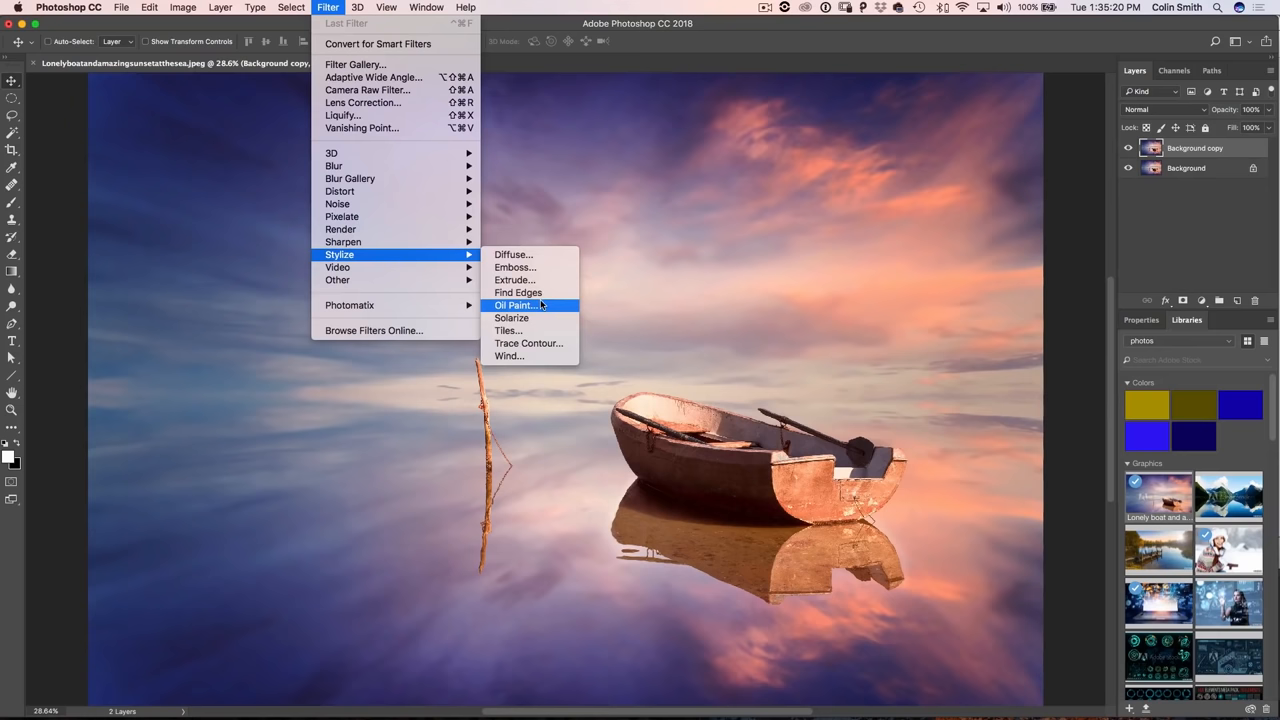
pyautogui.click(68, 8)
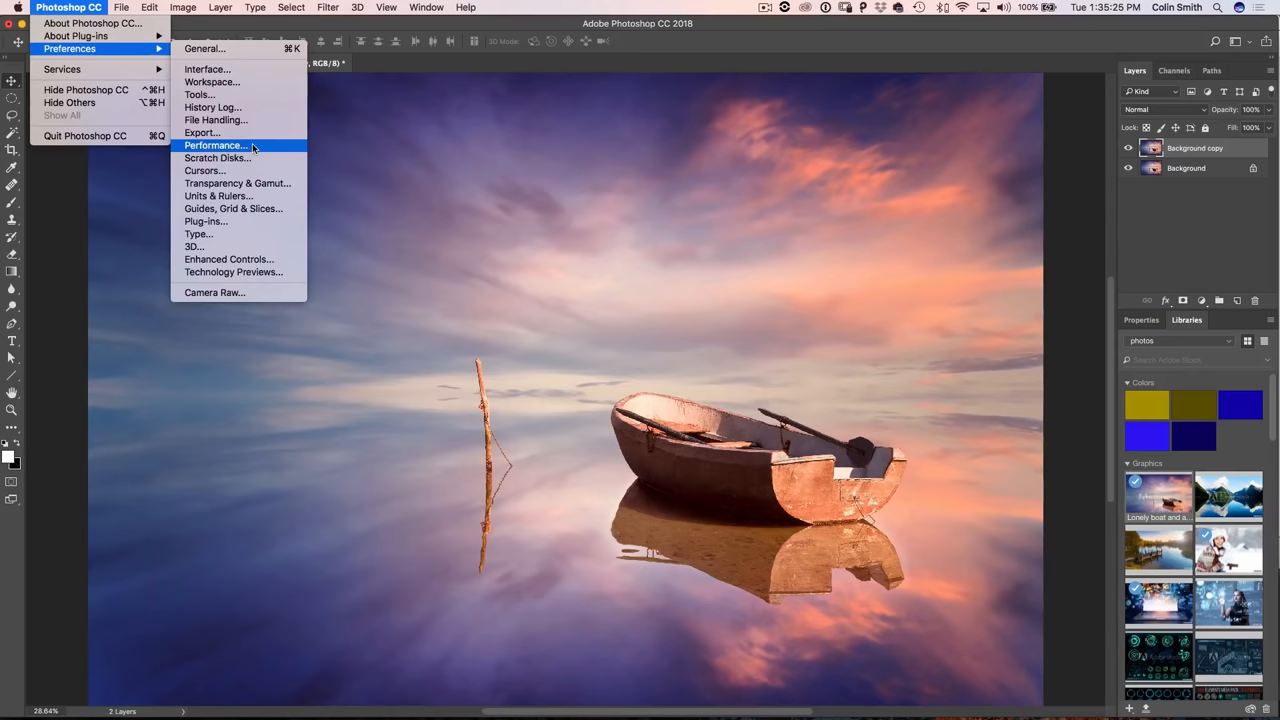
# Confirm Use Graphics Processor is enabled in Performance preferences and close with OK
pyautogui.click(216, 144)
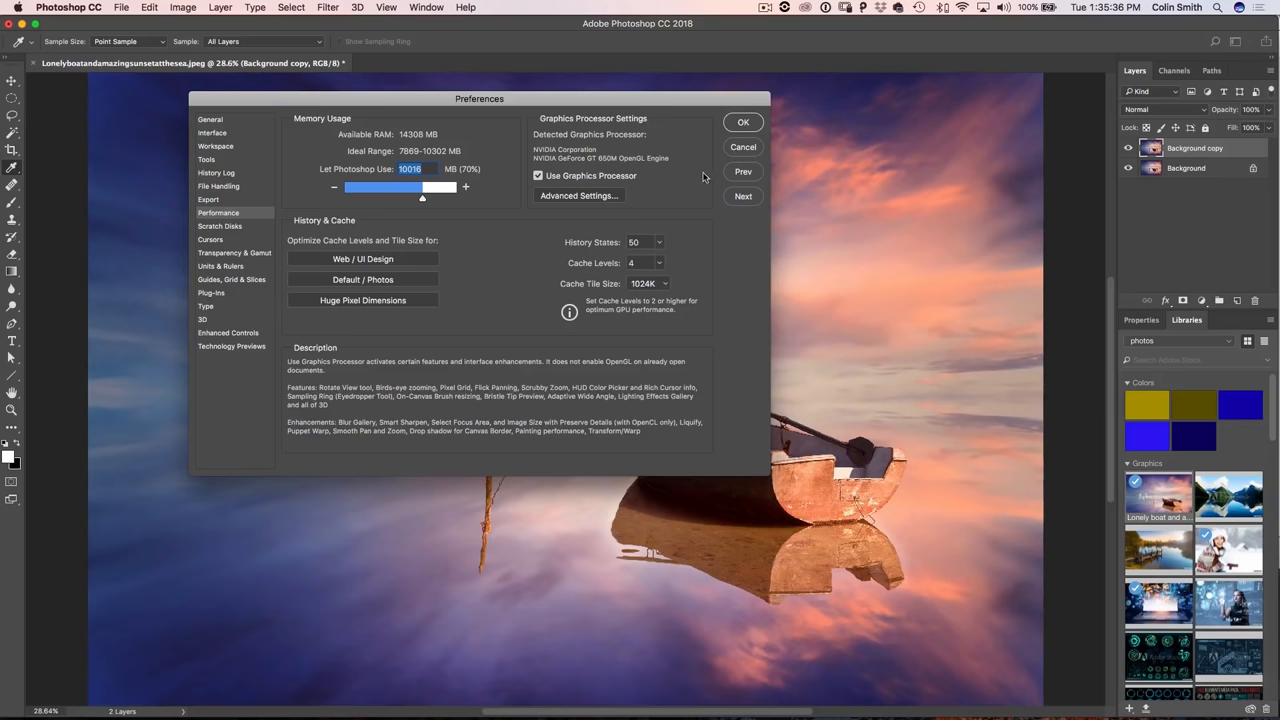
pyautogui.click(744, 122)
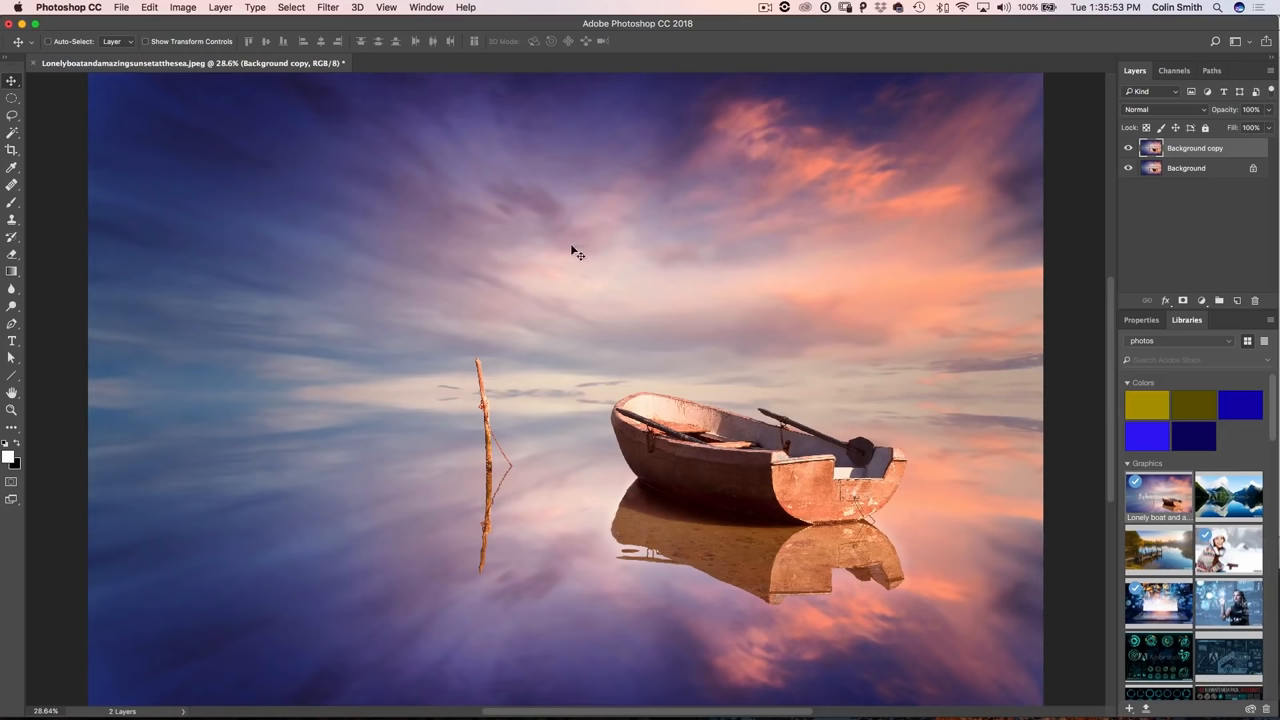
# Start the Oil Paint filter on Background copy with live Preview enabled on the boat
pyautogui.click(328, 8)
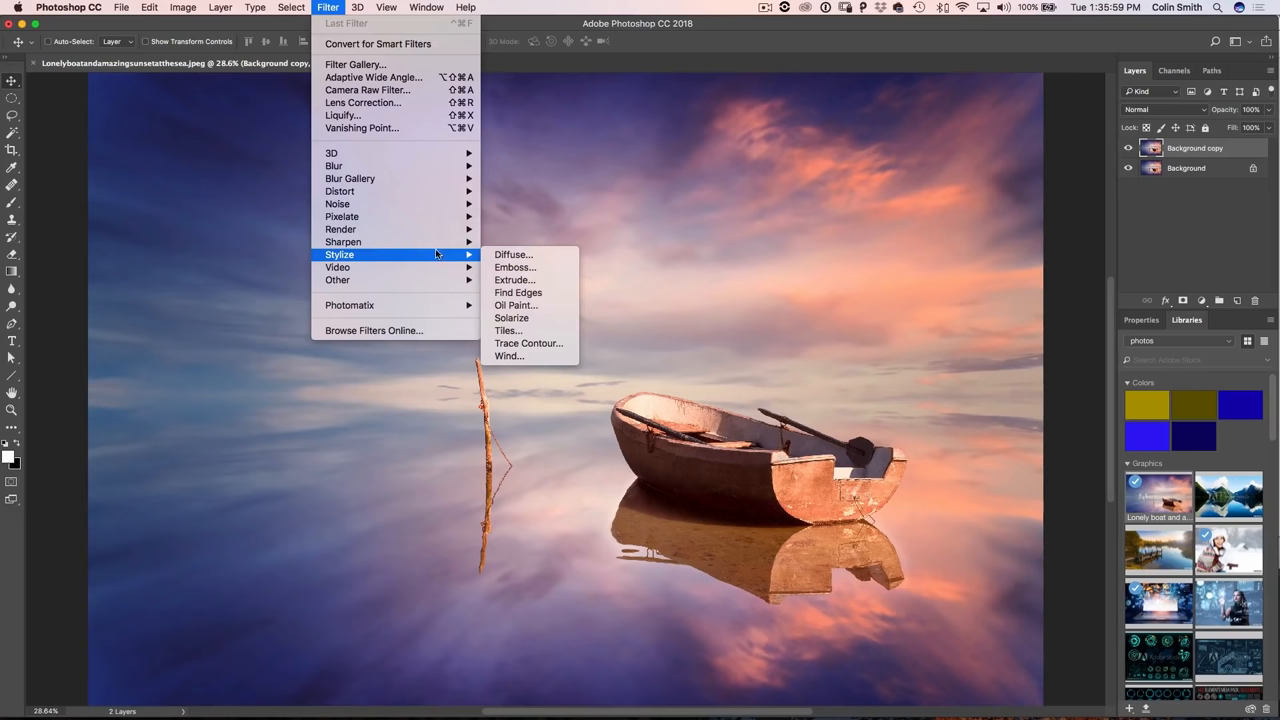
pyautogui.click(516, 304)
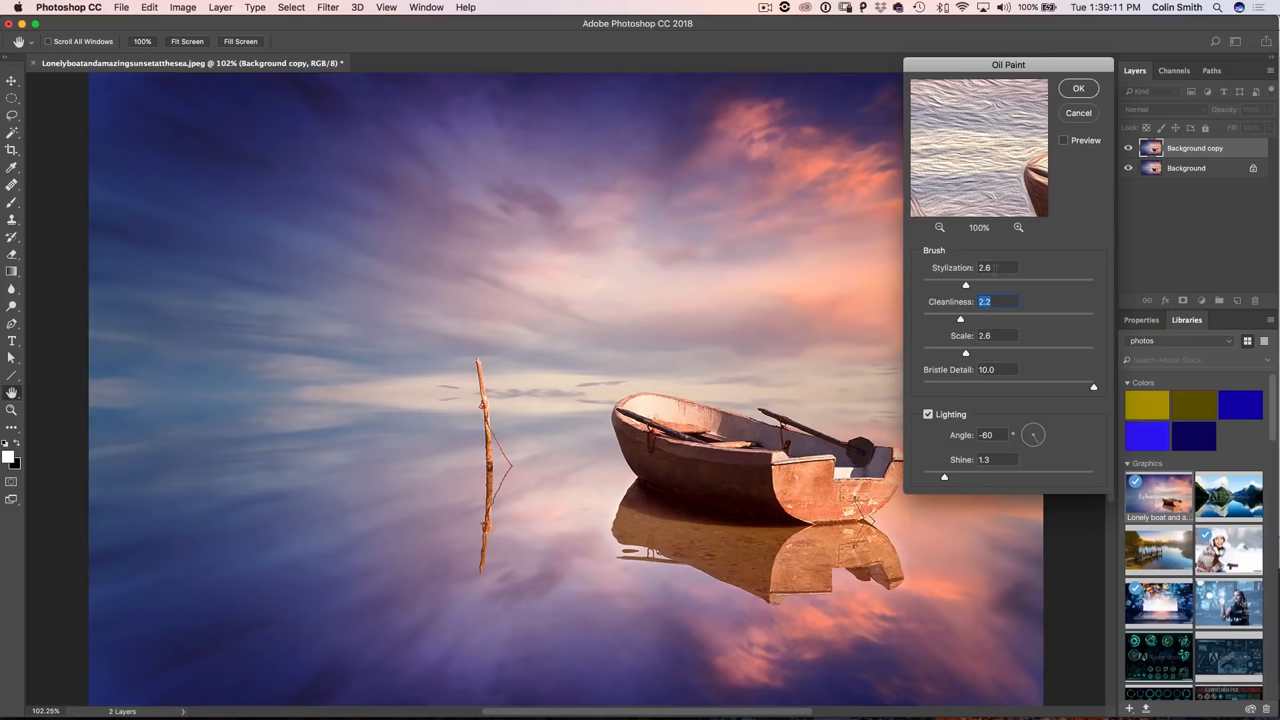
pyautogui.click(1018, 228)
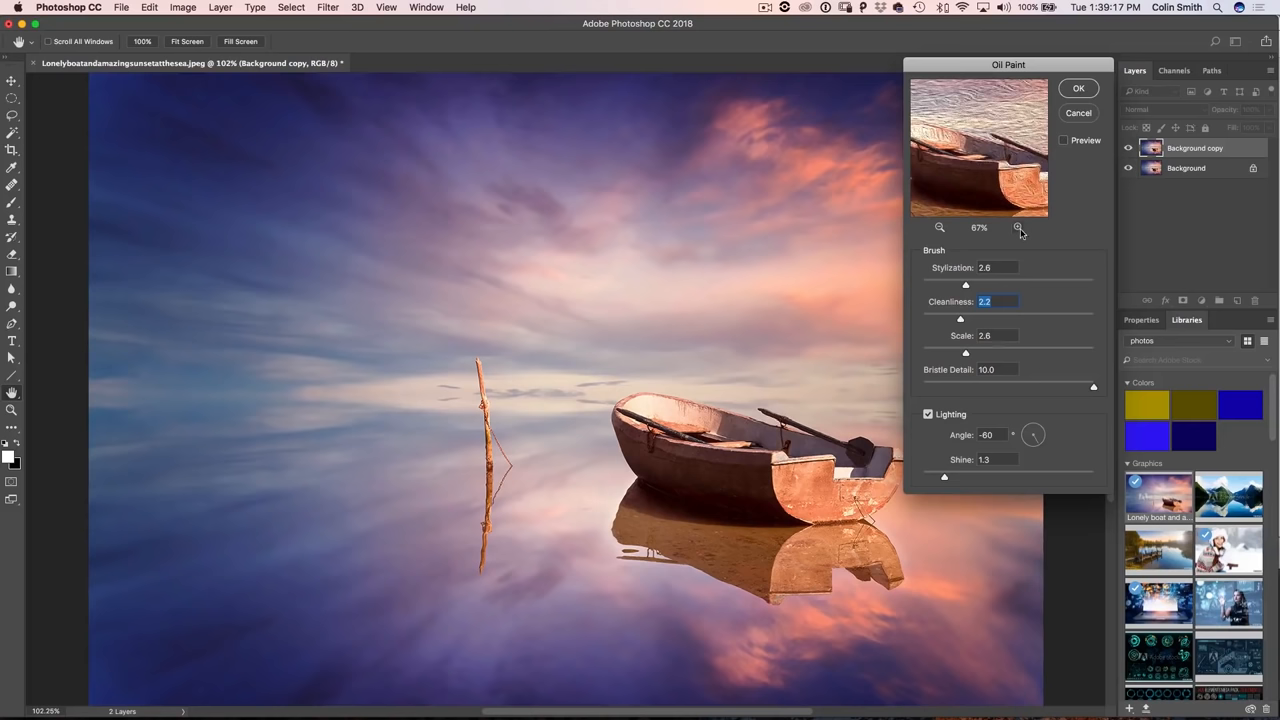
pyautogui.click(1018, 228)
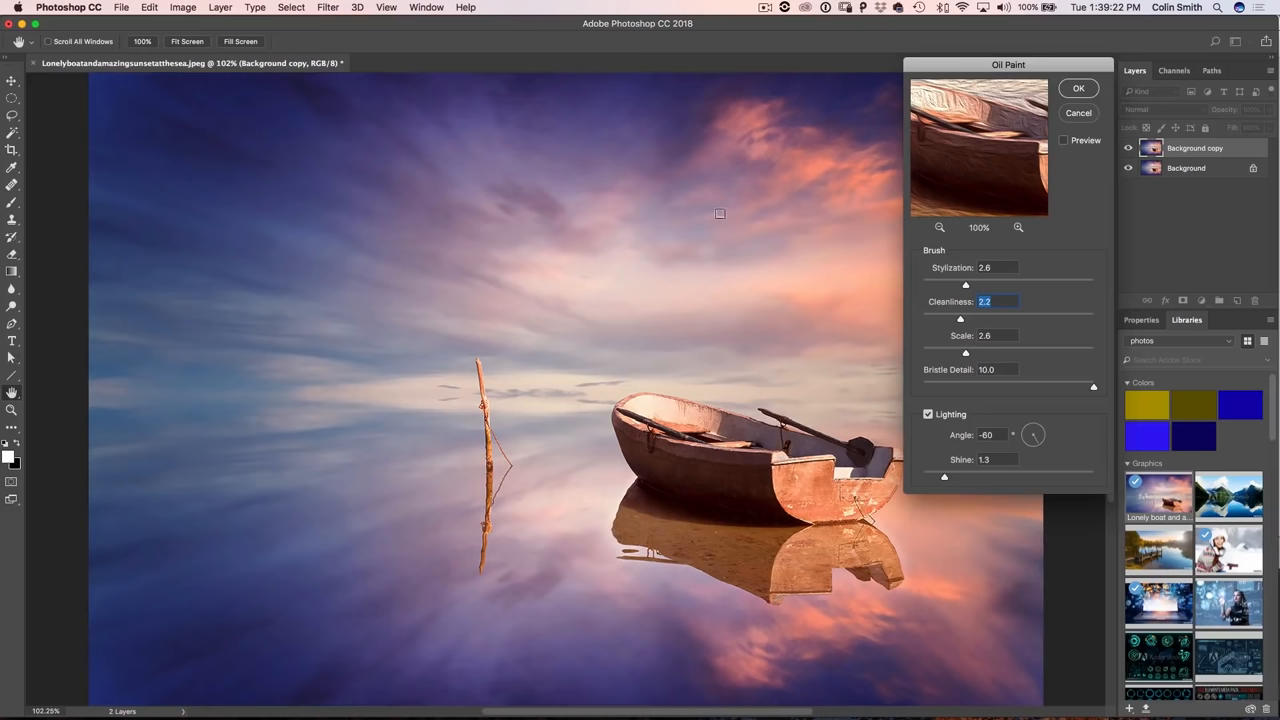
pyautogui.click(1064, 140)
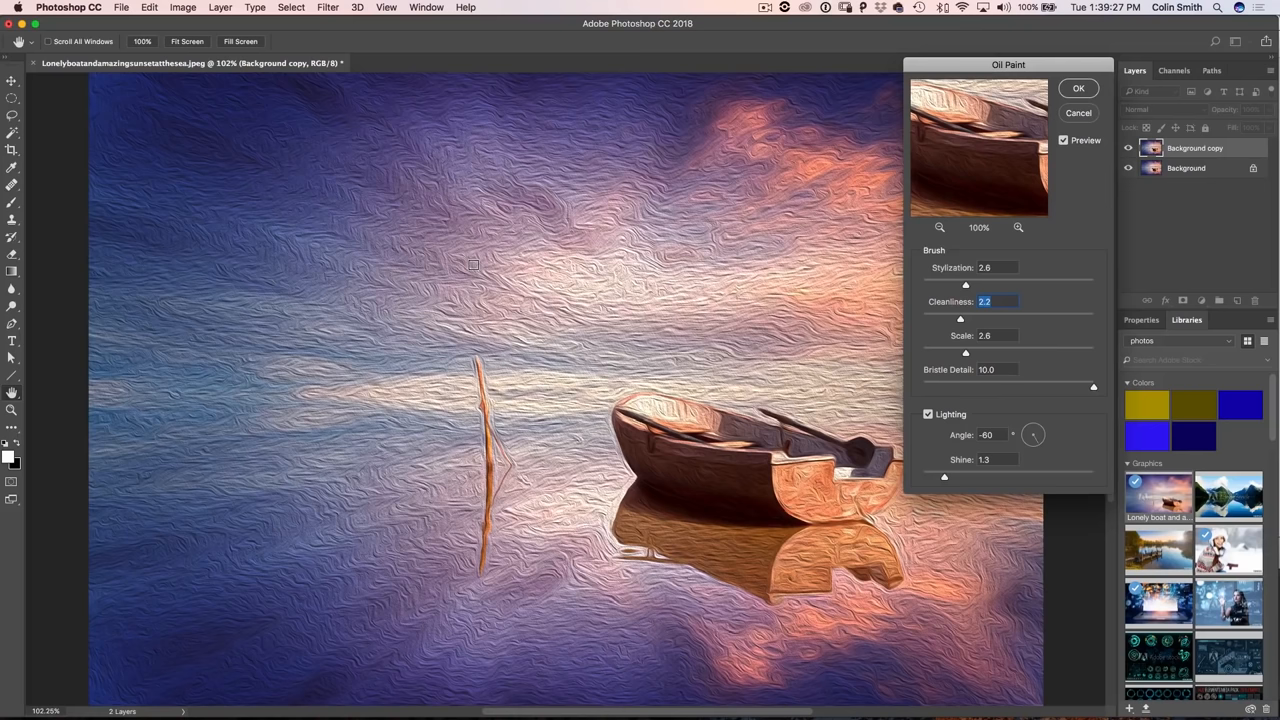
pyautogui.moveTo(972, 196)
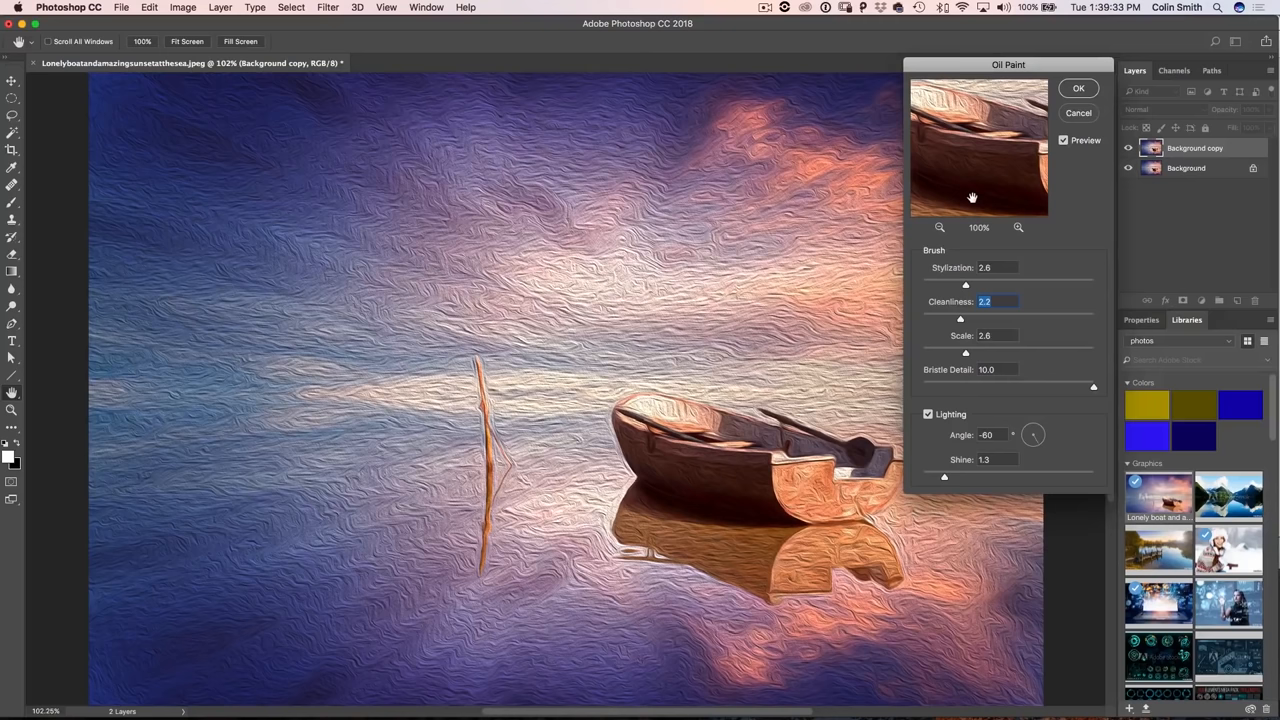
# Set Stylization 10.0, Cleanliness 6.4, Scale 0.9 and Bristle Detail 4.4 with Lighting on
pyautogui.moveTo(964, 284); pyautogui.dragTo(980, 284)
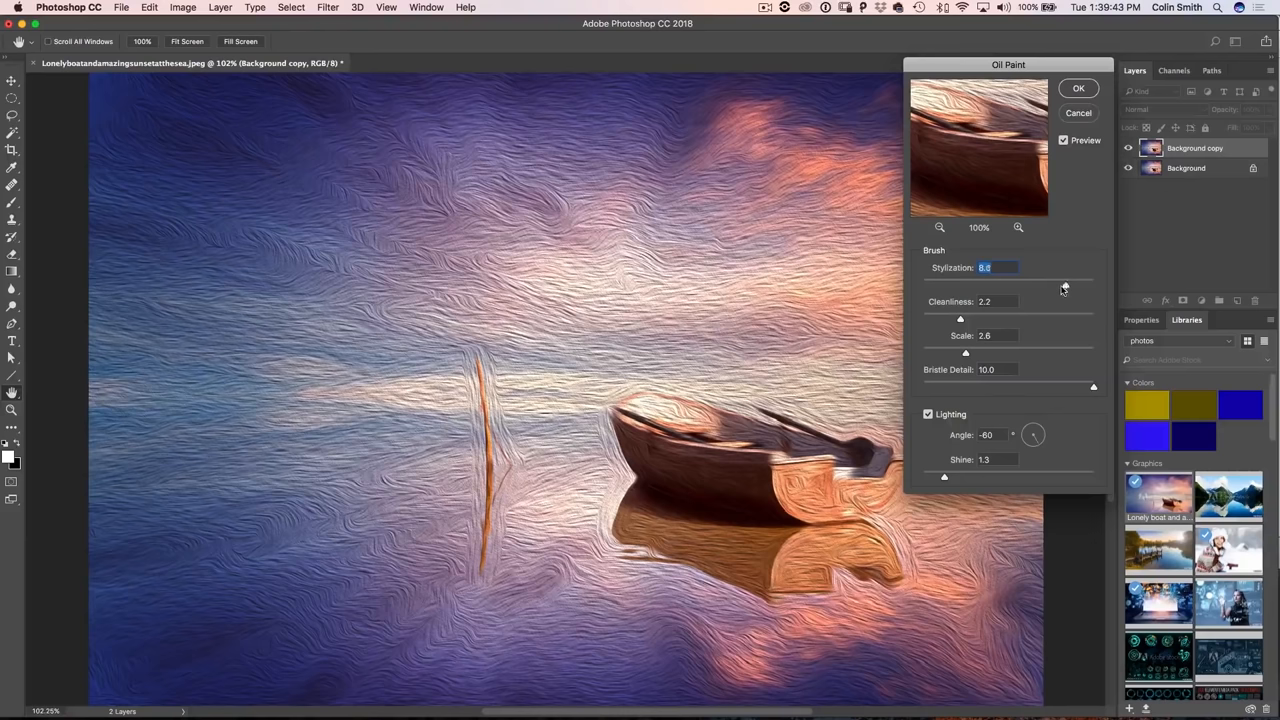
pyautogui.moveTo(1004, 284); pyautogui.dragTo(932, 284)
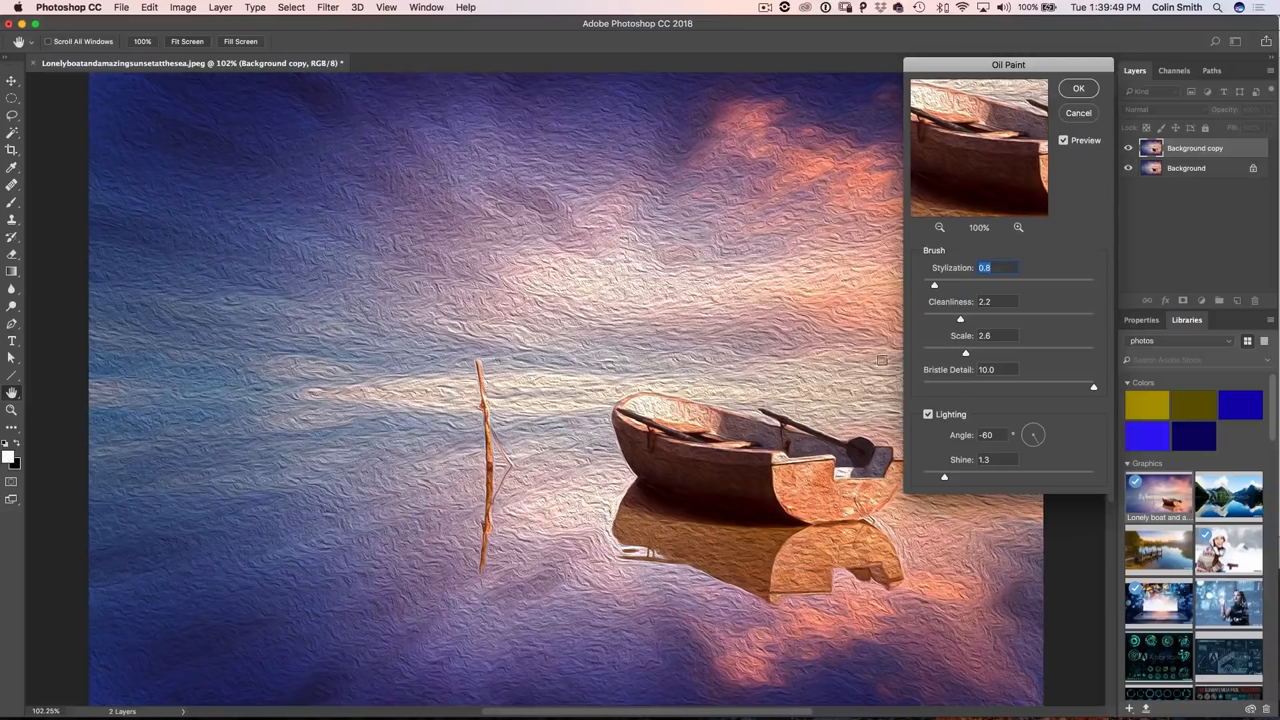
pyautogui.write('10.0')
pyautogui.click(996, 302)
pyautogui.write('8.4')
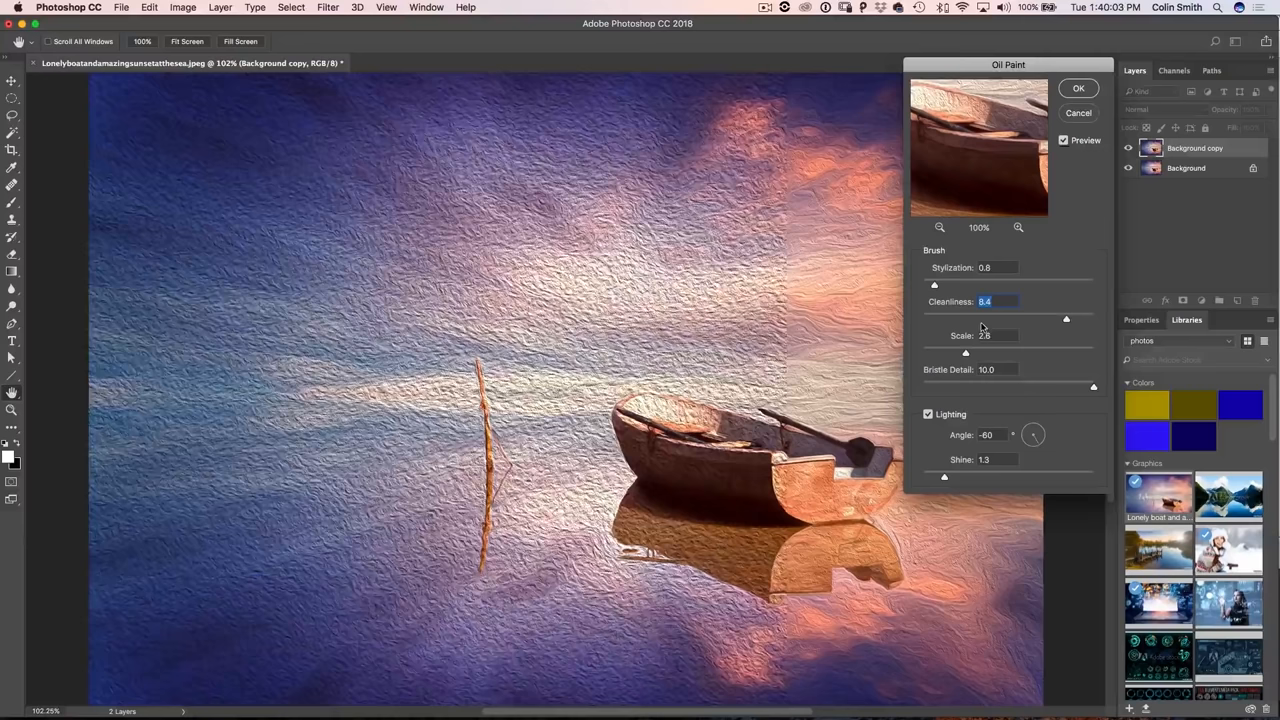
pyautogui.moveTo(966, 352); pyautogui.dragTo(1060, 352)
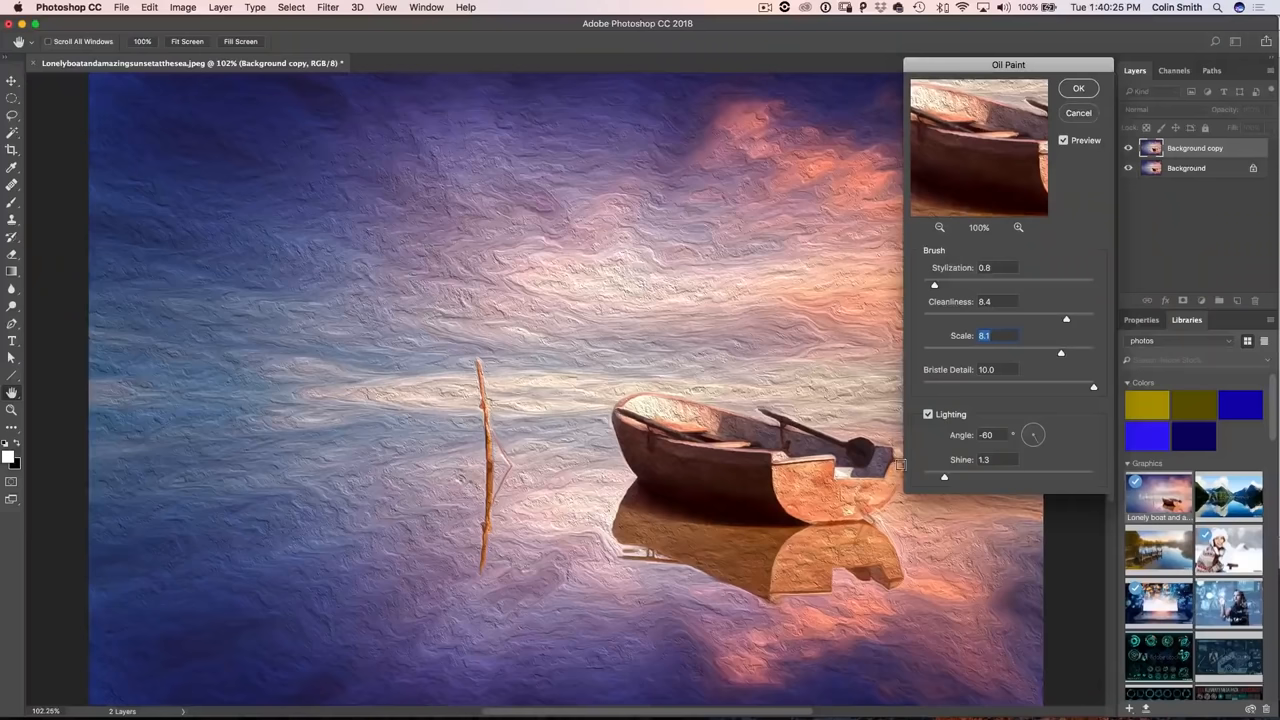
pyautogui.moveTo(1060, 352); pyautogui.dragTo(936, 352)
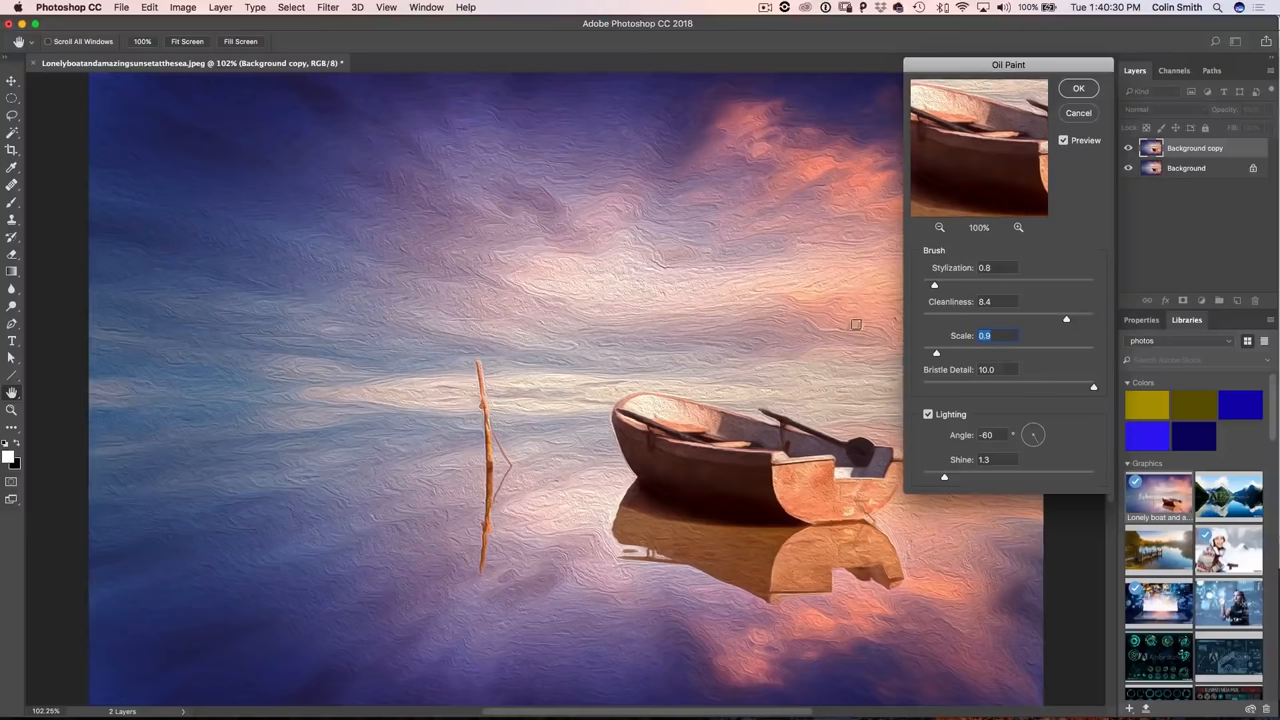
pyautogui.moveTo(1092, 386); pyautogui.dragTo(1012, 386)
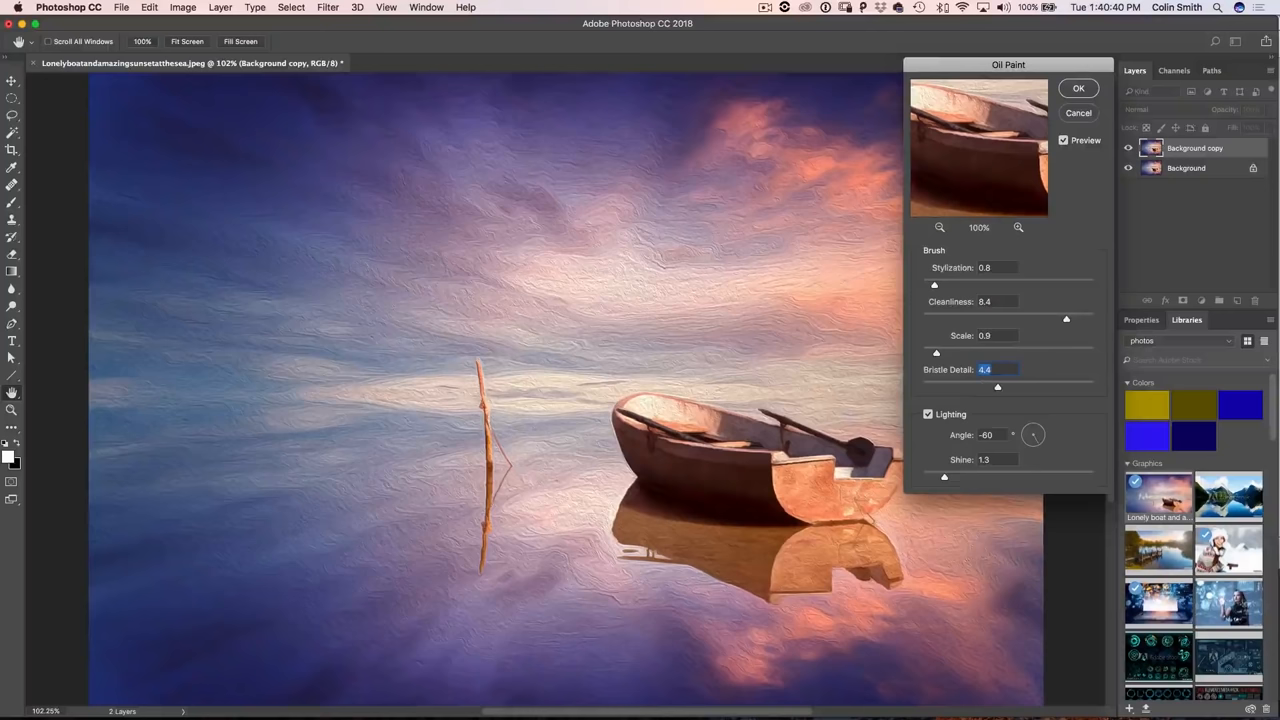
# Turn Lighting off, drop Stylization to 1.5, tweak Cleanliness and apply the Oil Paint filter
pyautogui.click(928, 414)
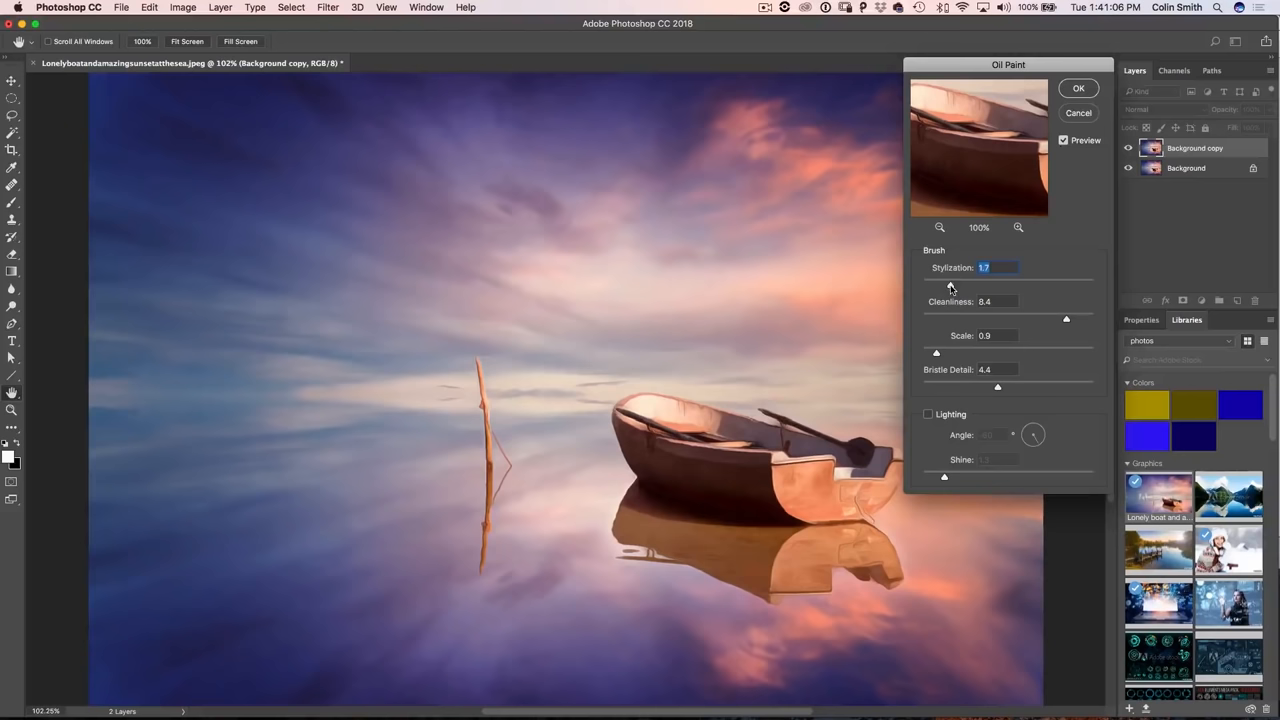
pyautogui.moveTo(960, 284); pyautogui.dragTo(944, 284)
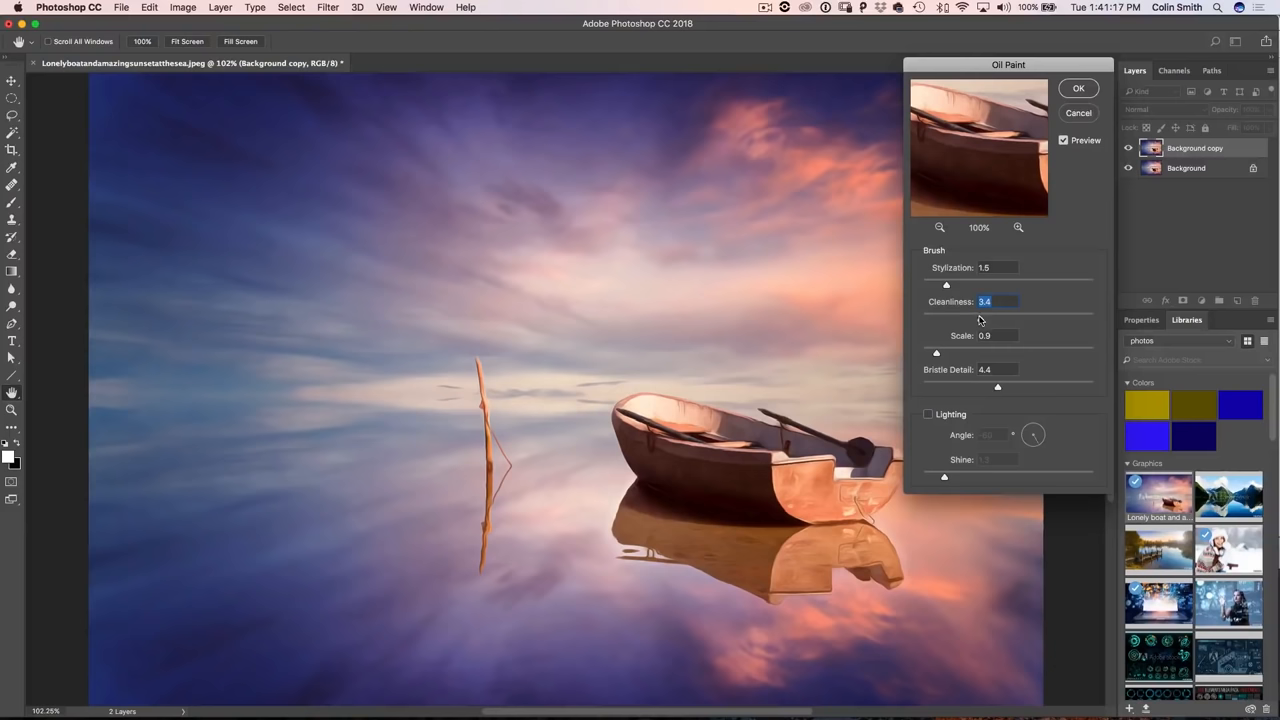
pyautogui.moveTo(944, 284); pyautogui.dragTo(920, 284)
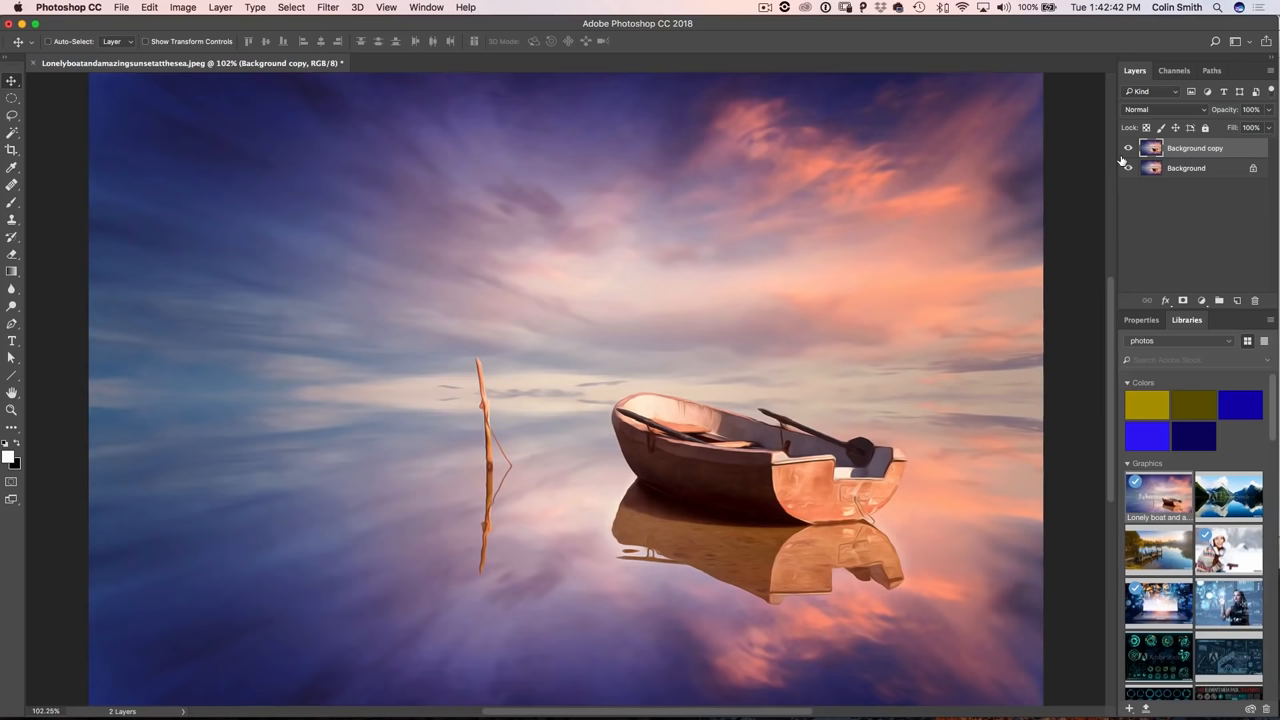
# Create a merged layer above Background copy and rename it 'paint'
pyautogui.click(1186, 168)
pyautogui.write('paint')
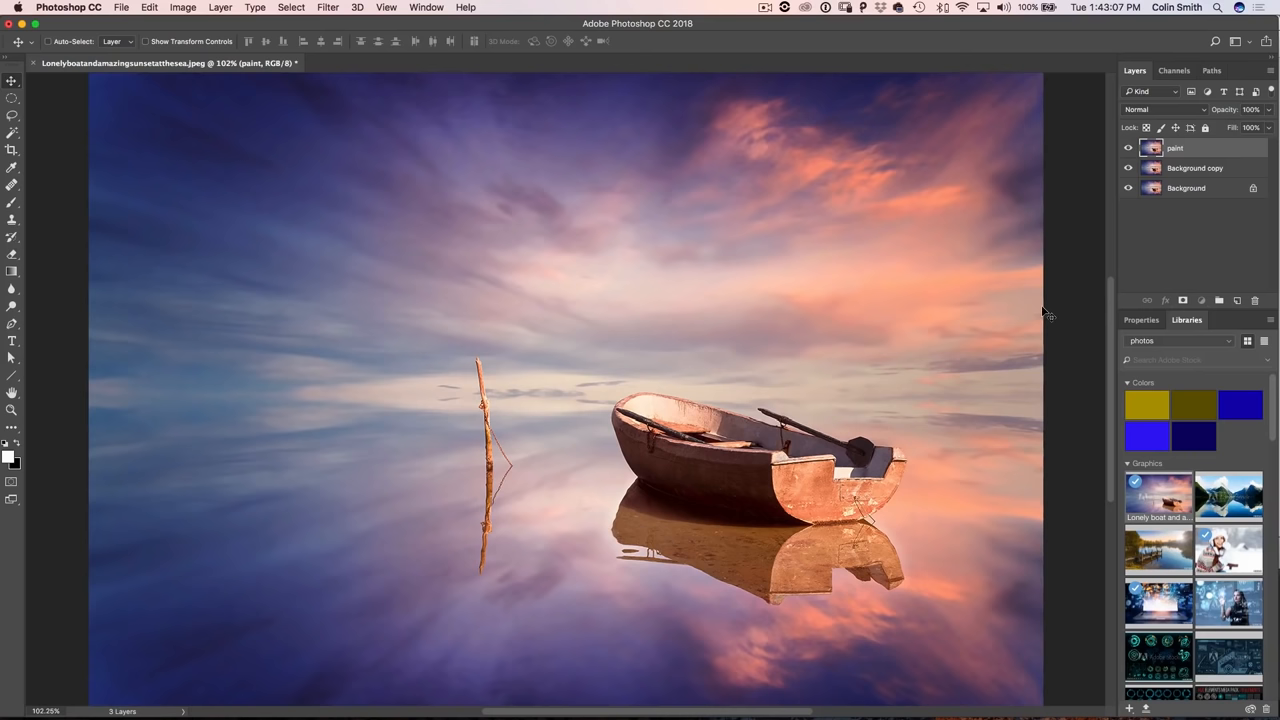
# Reapply Oil Paint on 'paint': Stylization 1.5, Cleanliness 2.0, Scale 0.6, Bristle 7.1, Lighting angle 131
pyautogui.click(328, 8)
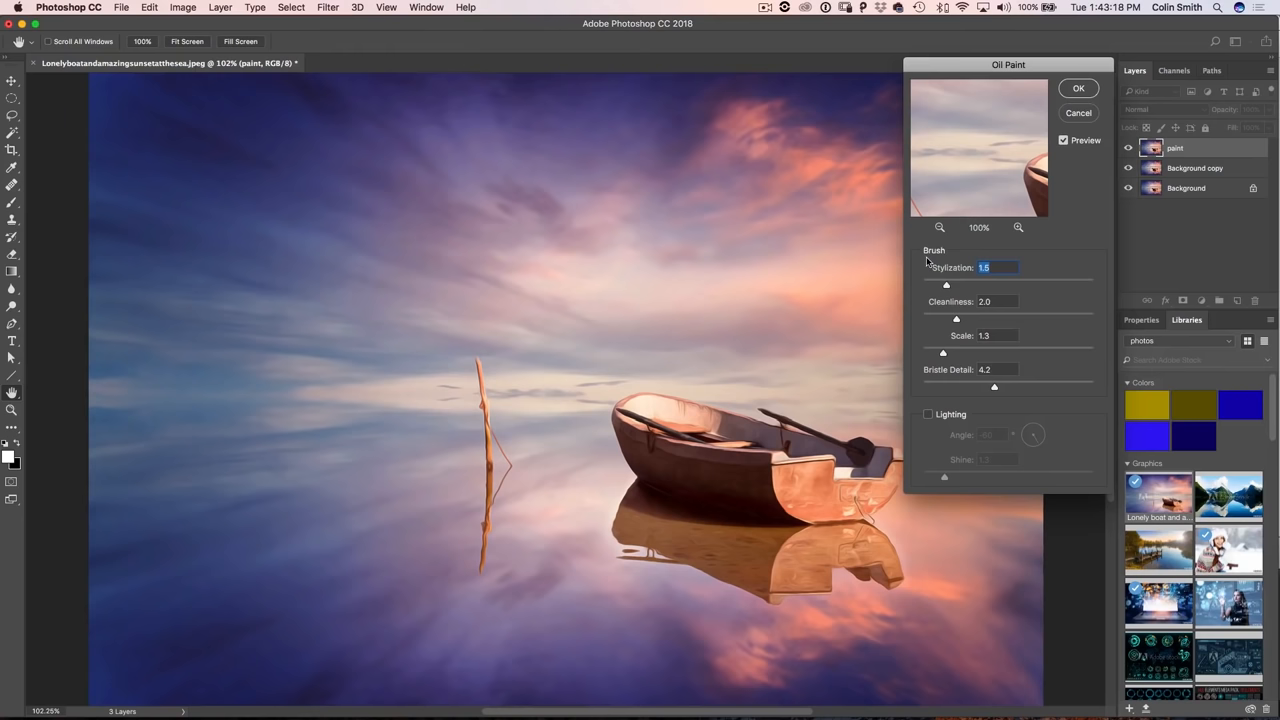
pyautogui.click(928, 414)
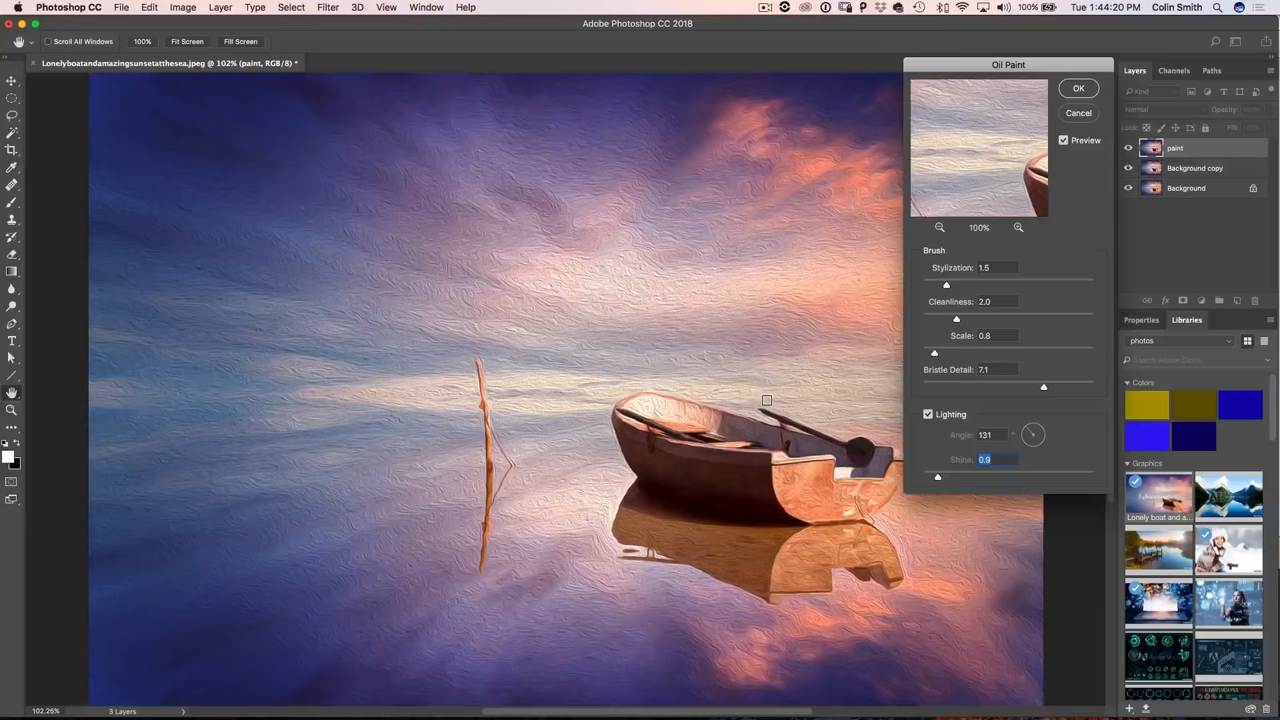
pyautogui.click(1078, 88)
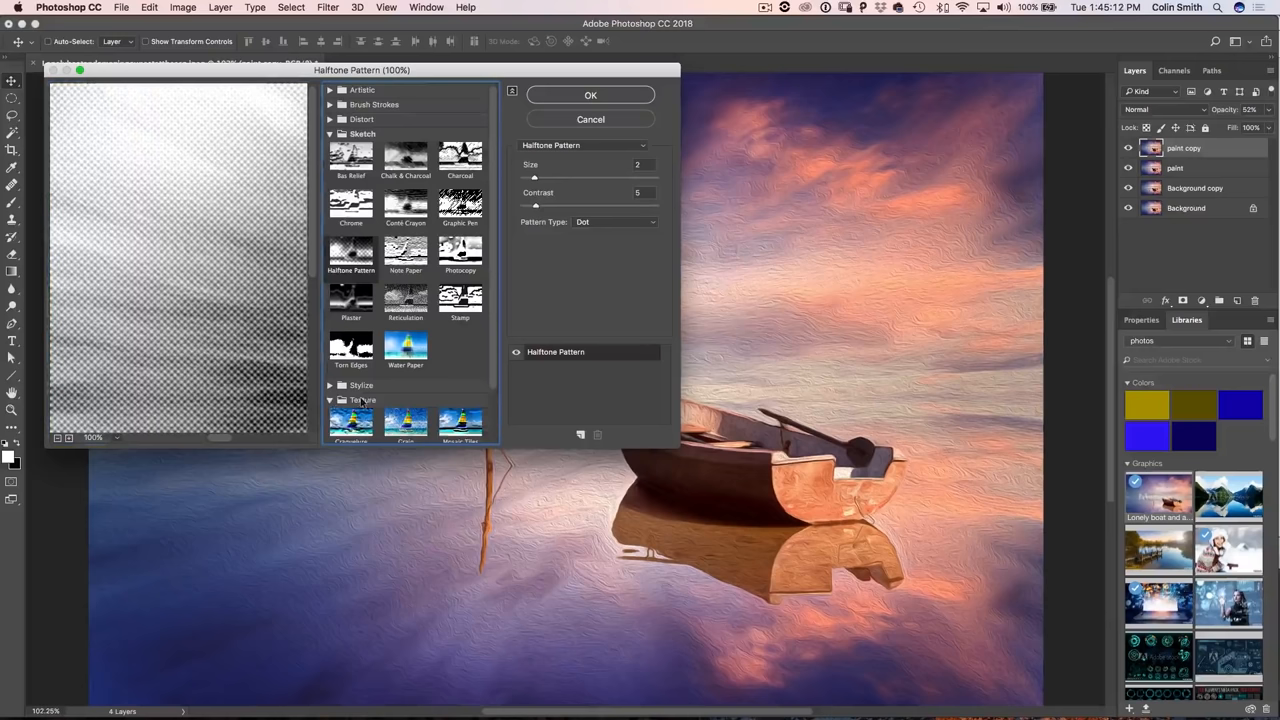
# Apply Texturizer with Canvas texture at increased Scaling to the 'paint copy' layer
pyautogui.click(460, 414)
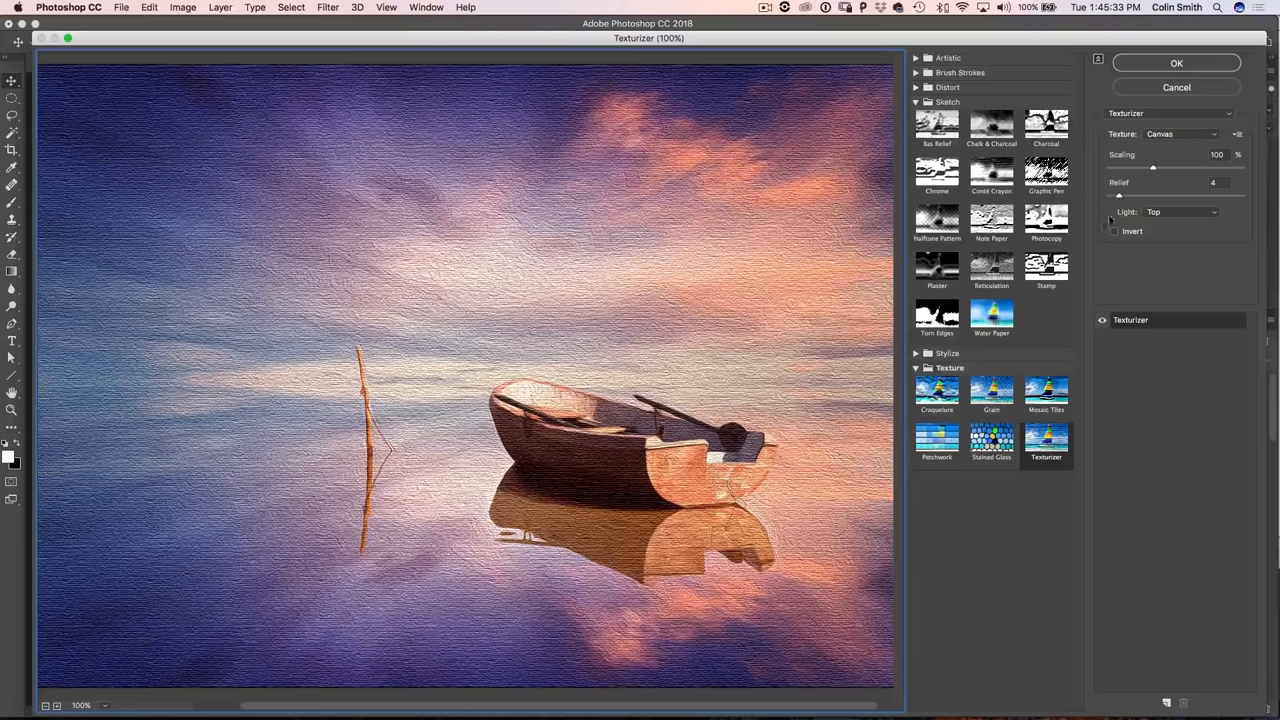
pyautogui.moveTo(1152, 168); pyautogui.dragTo(1218, 168)
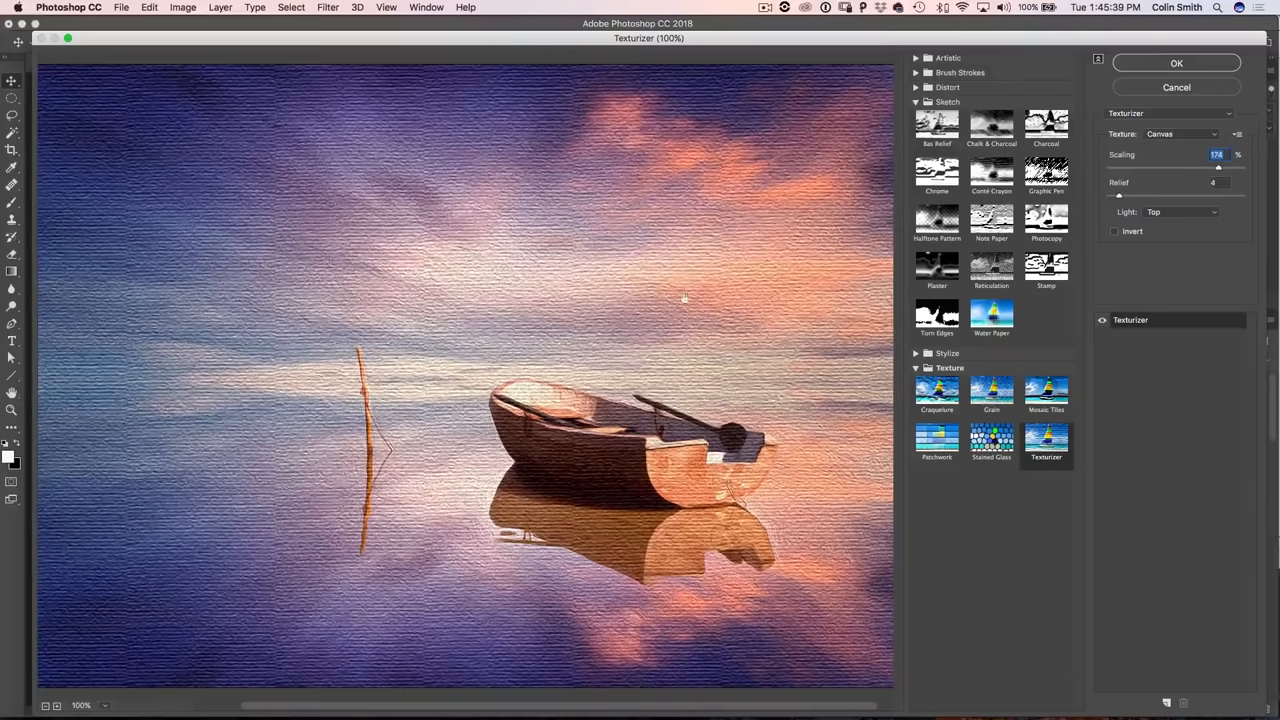
pyautogui.moveTo(1218, 168); pyautogui.dragTo(1120, 168)
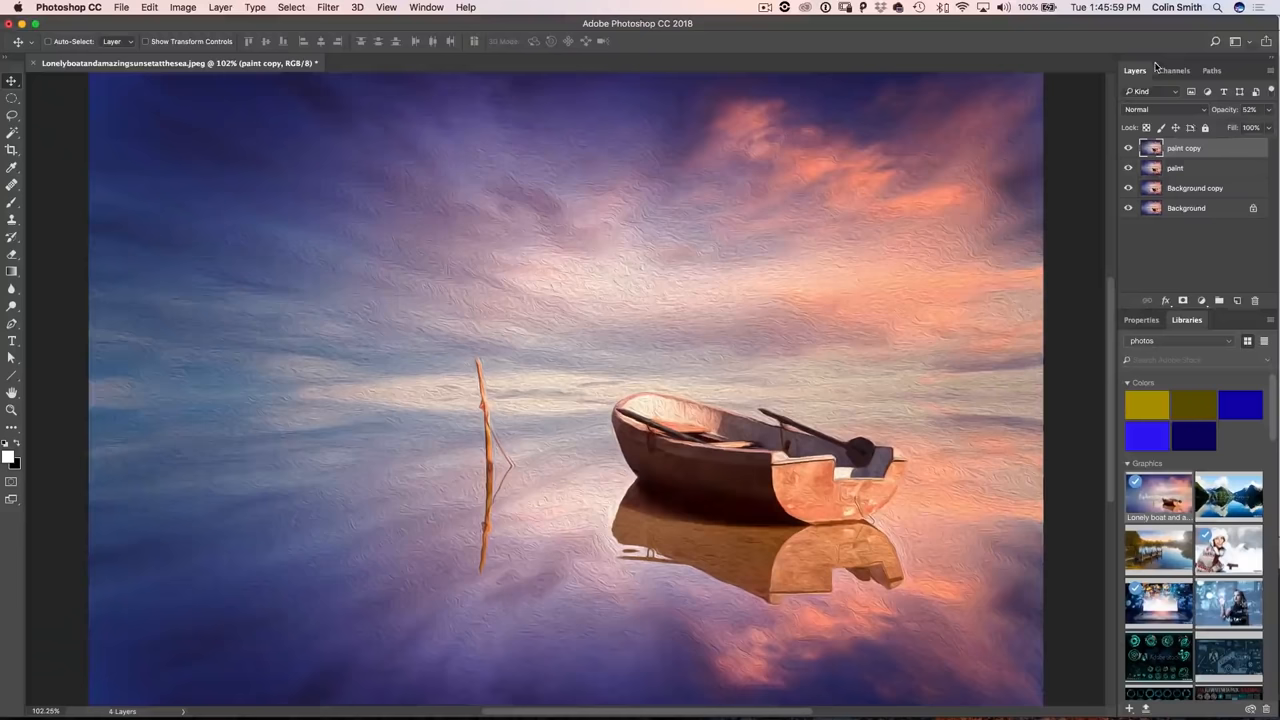
# Lower the 'paint copy' opacity so the canvas texture blends softly over 'paint'
pyautogui.click(1184, 168)
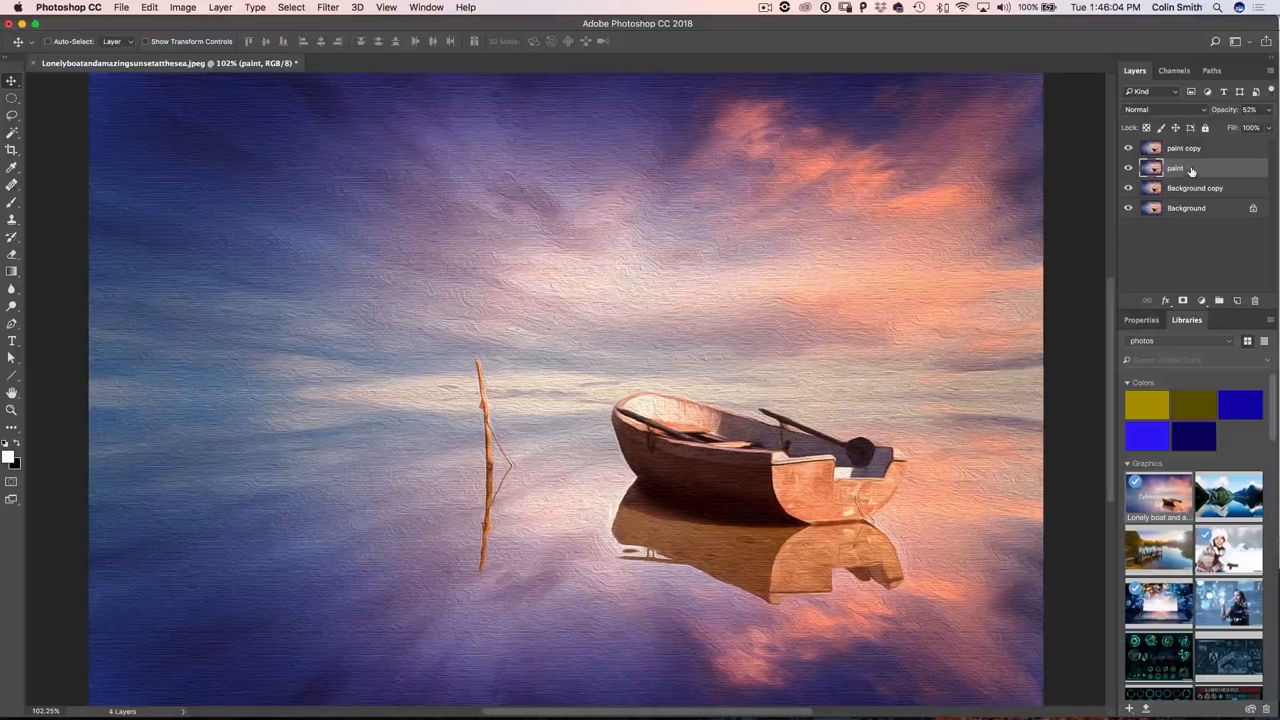